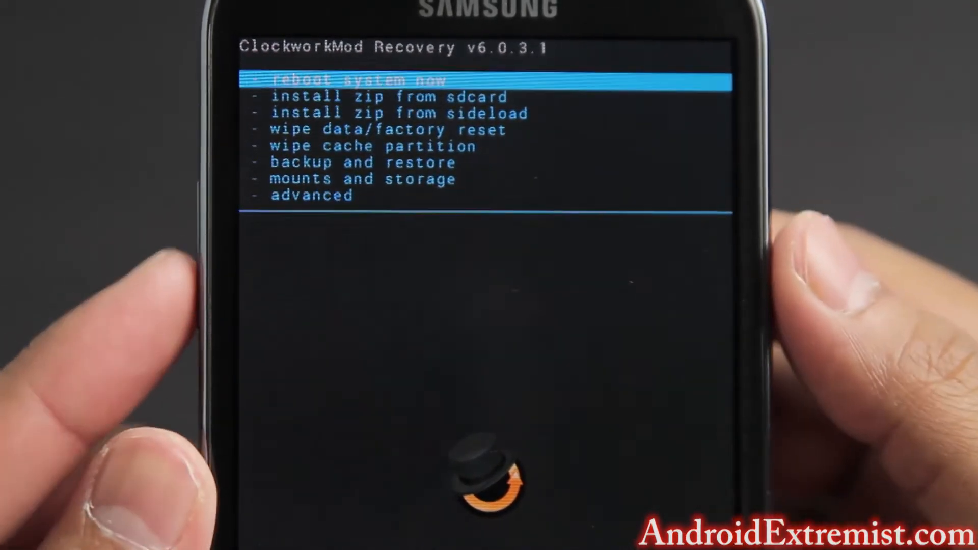
- Move down the recovery menu toward 'wipe data/factory reset'
key("down")
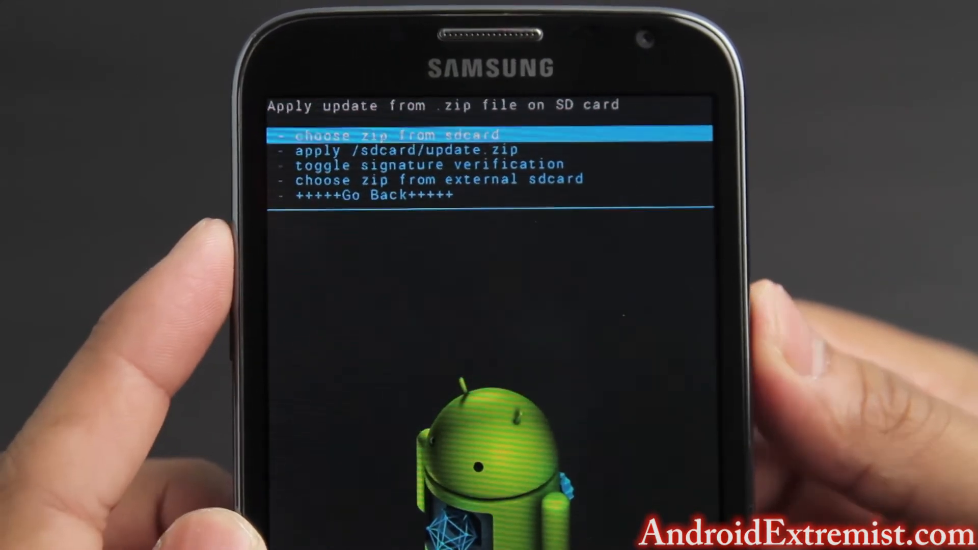
- Browse the SD card's Download folder and select the RootBox-JB-t0lteatt-Nightly-20130623.zip
left_click(395, 134)
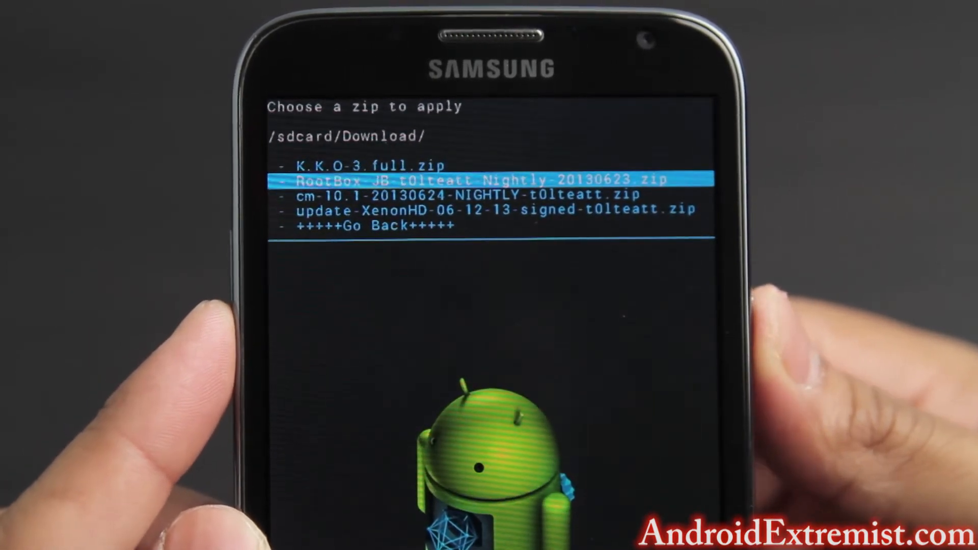
left_click(480, 180)
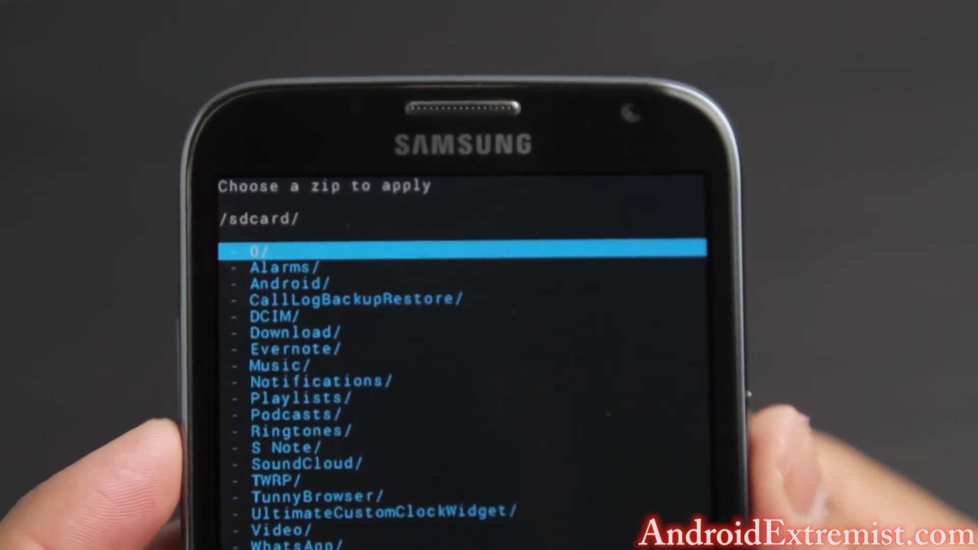
- Reopen Download/ and highlight cm-10.1-20130624-NIGHTLY-t0lteatt.zip
left_click(294, 332)
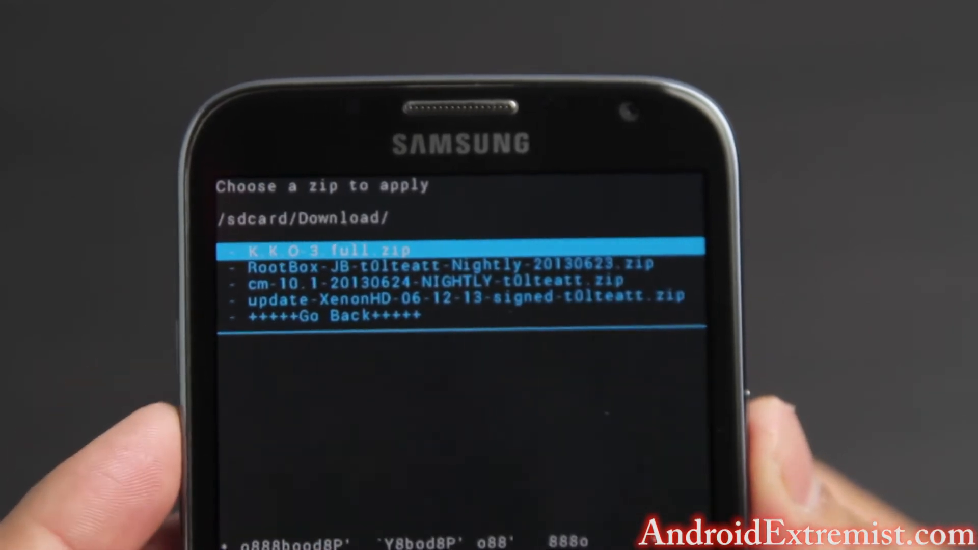
key("Down")
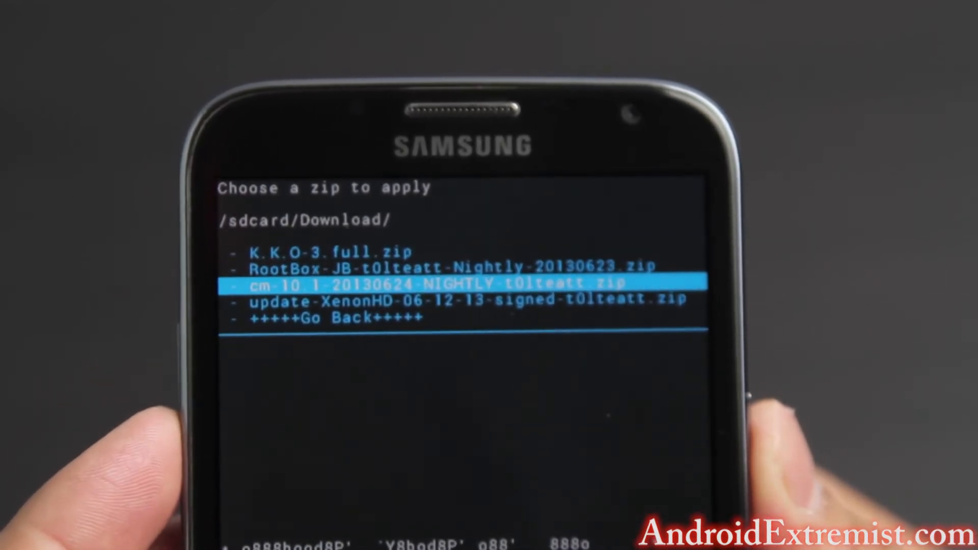